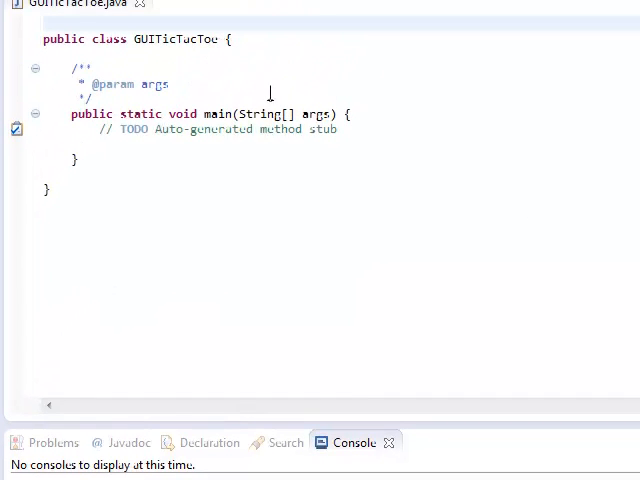
Place the edit point at the end of the Javadoc comment above main to begin selecting it
left_click(275, 100)
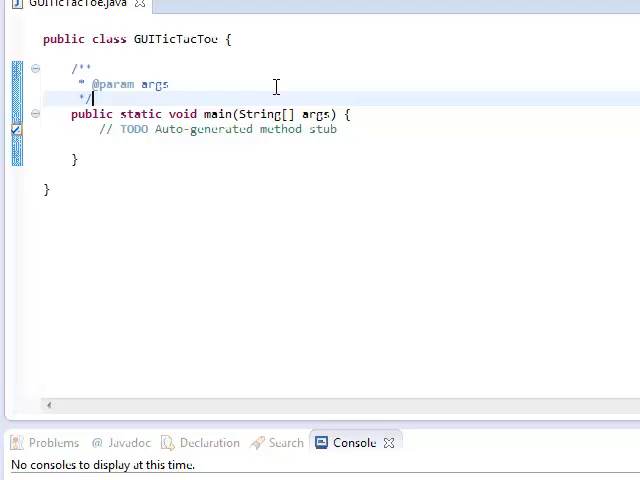
mouse_move(143, 113)
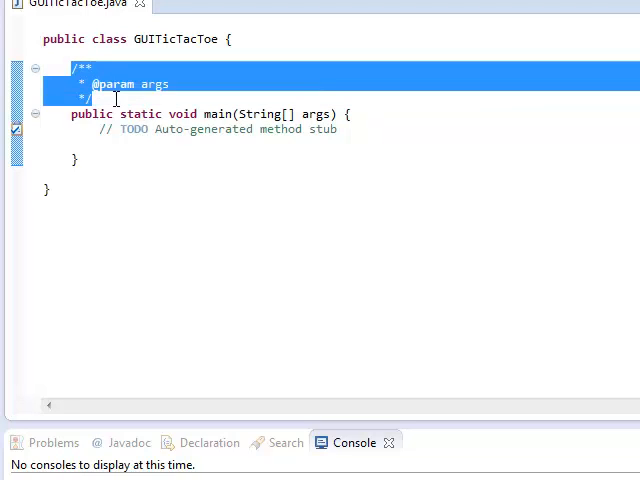
Replace the Javadoc comment with the field declaration JFrame frame = new JFrame()
key("Delete")
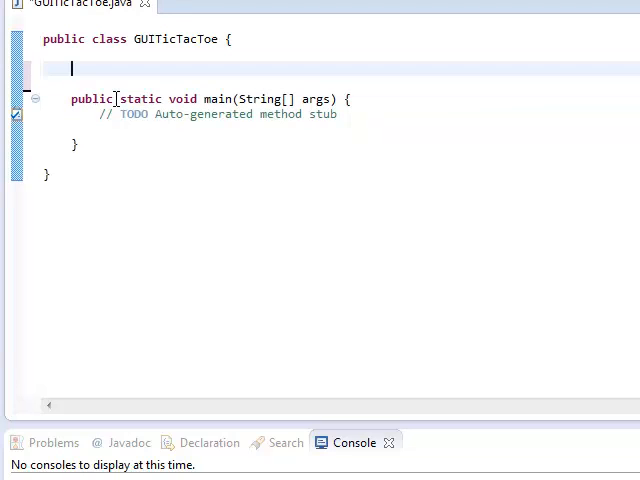
type("JFrae")
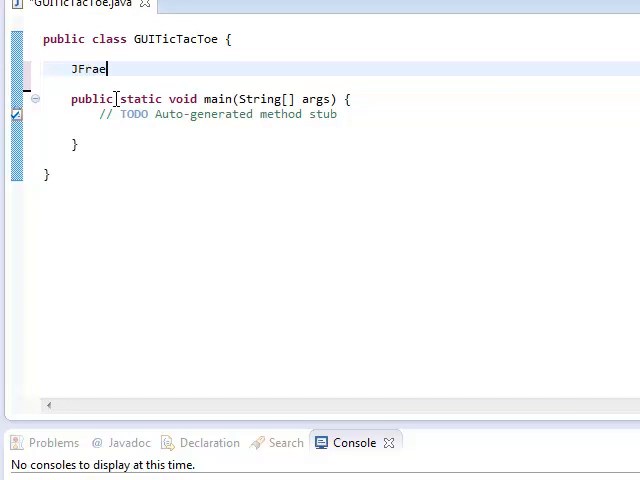
type("m")
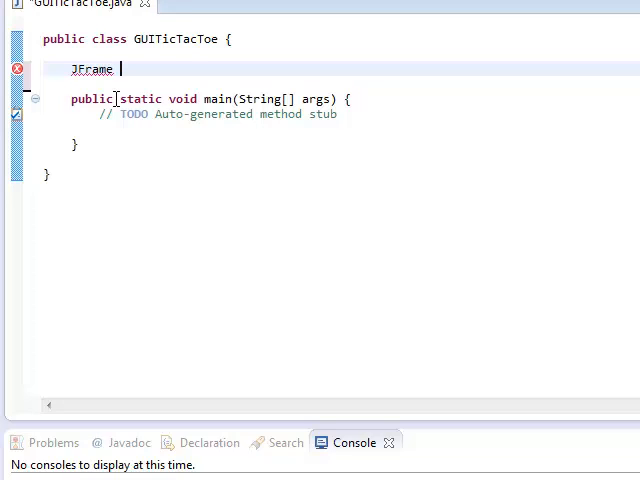
type("fra")
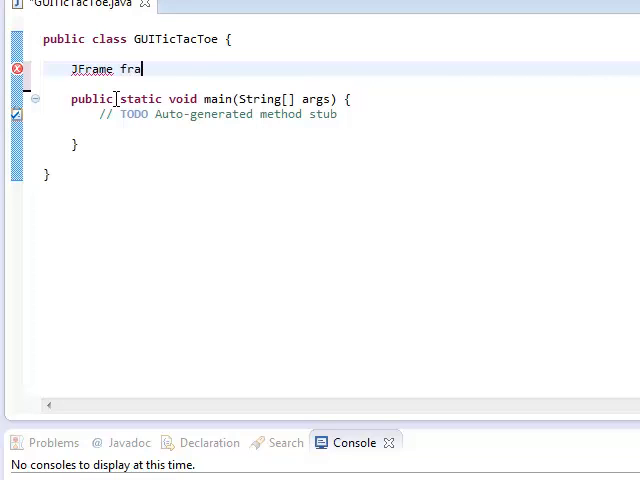
type("me = n")
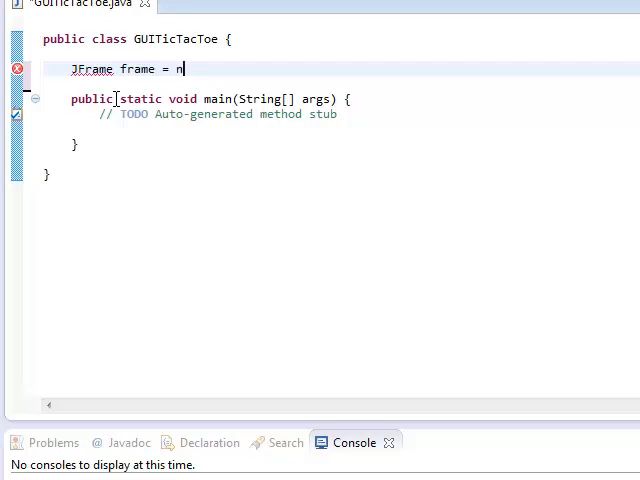
type("ew JF")
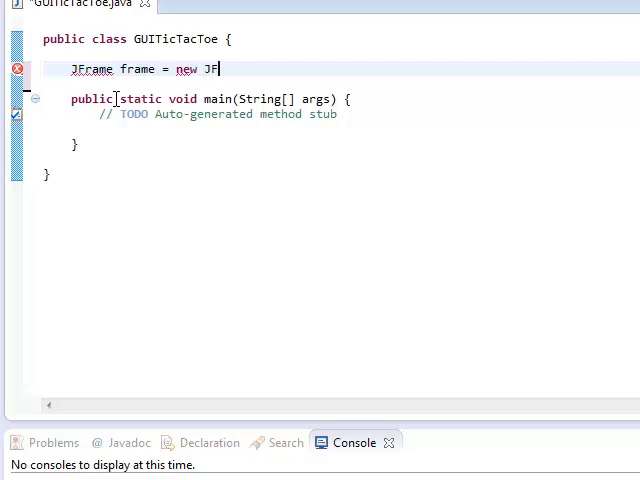
type("rame();")
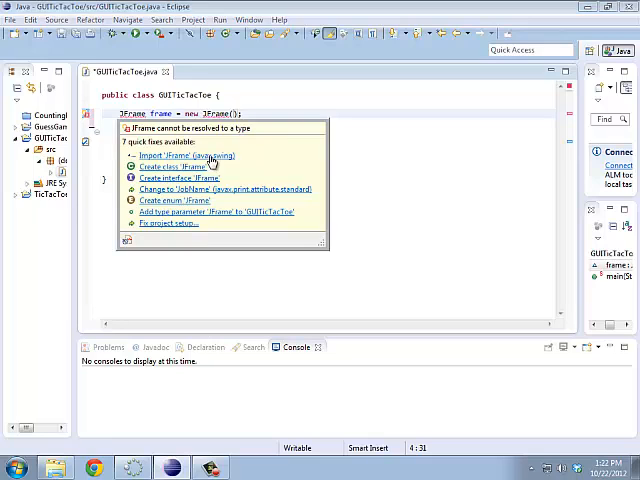
Import JFrame from javax.swing via the Quick Fix popup
left_click(185, 155)
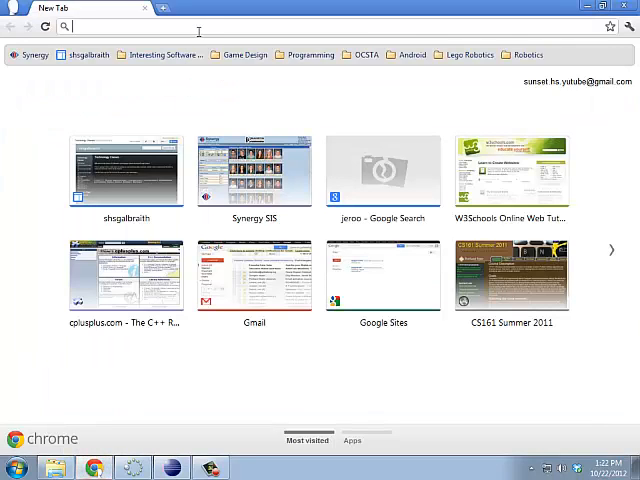
Search 'java api' and browse the Java SE 6 API class list and packages
type("java api")
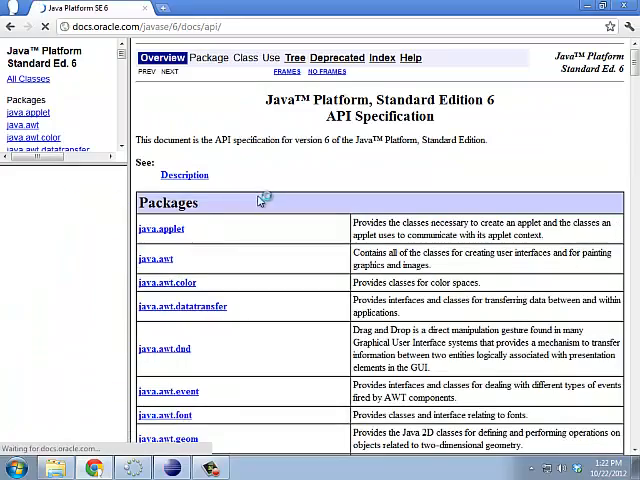
scroll("down", 3)
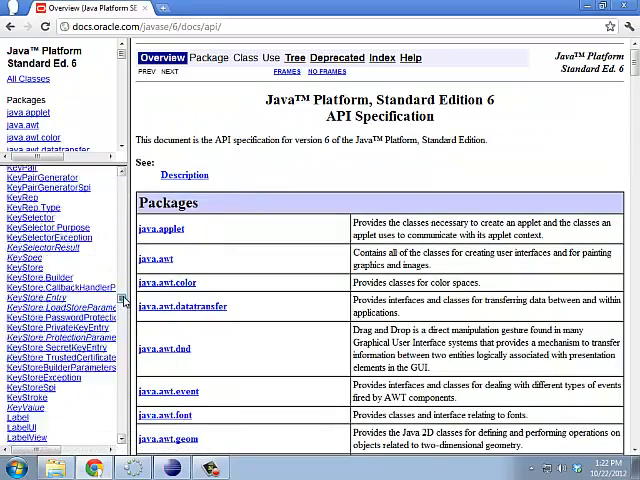
scroll("down", 3)
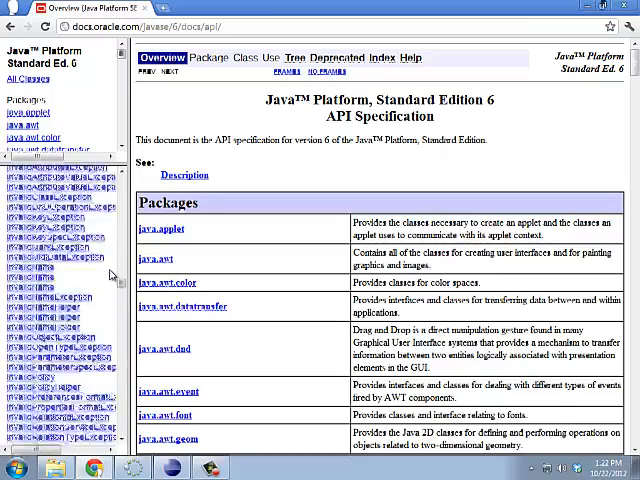
scroll("down", 3)
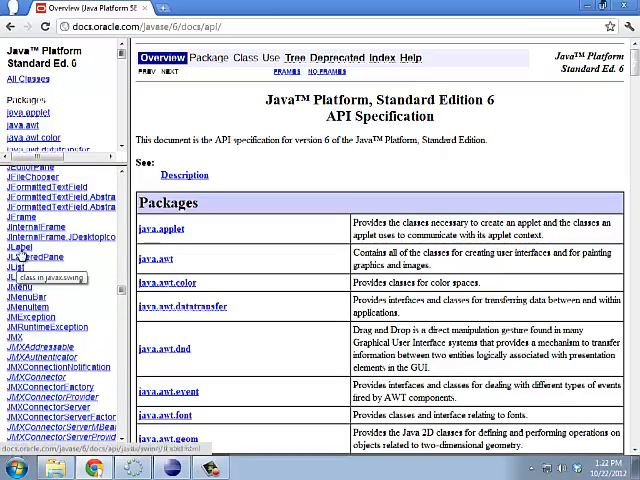
scroll("down", 3)
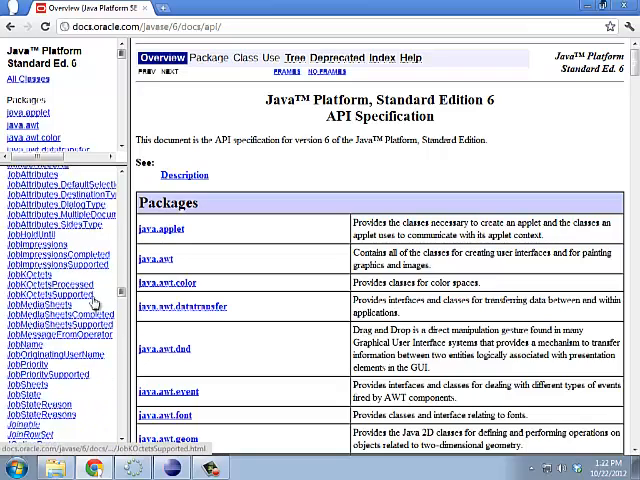
scroll("down", 3)
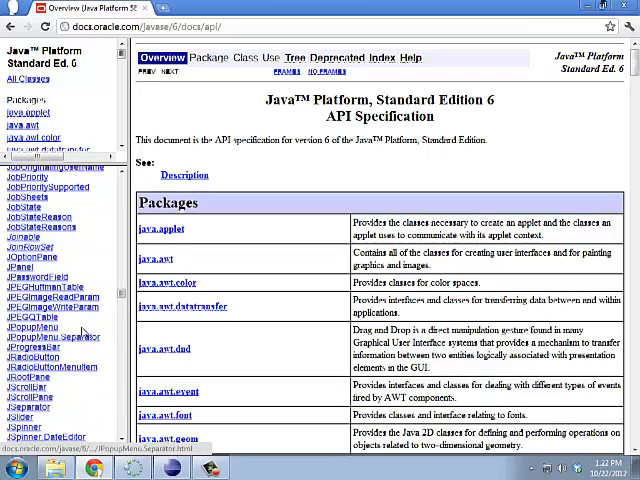
scroll("down", 3)
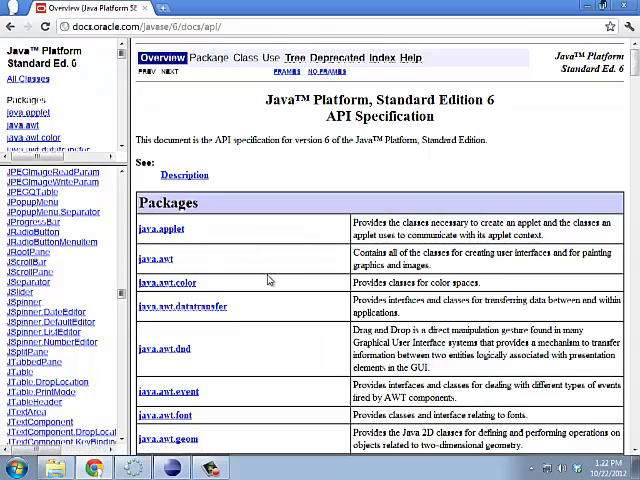
scroll("down", 3)
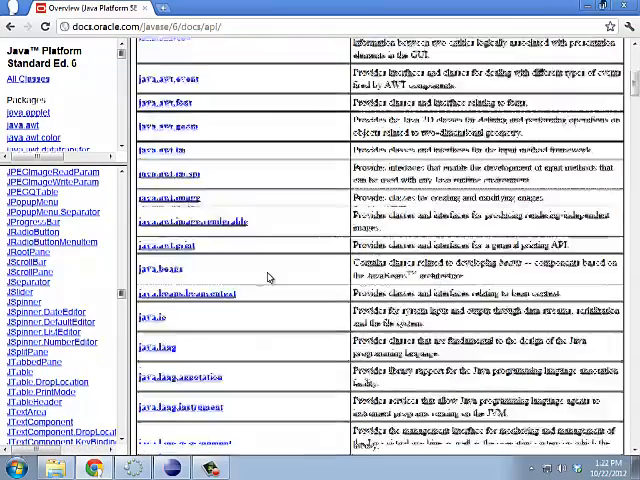
scroll("down", 3)
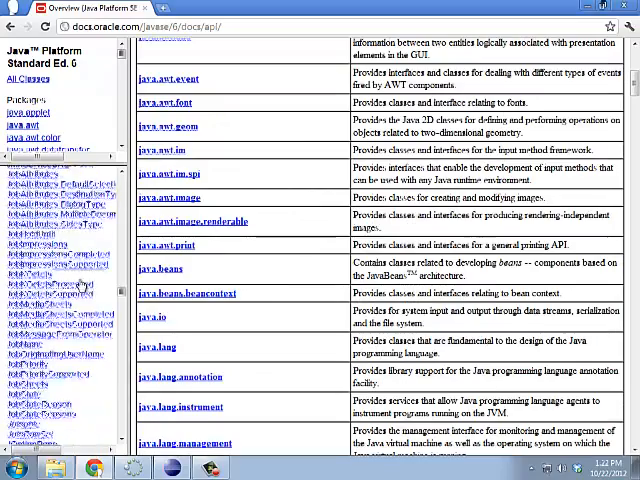
scroll("down", 3)
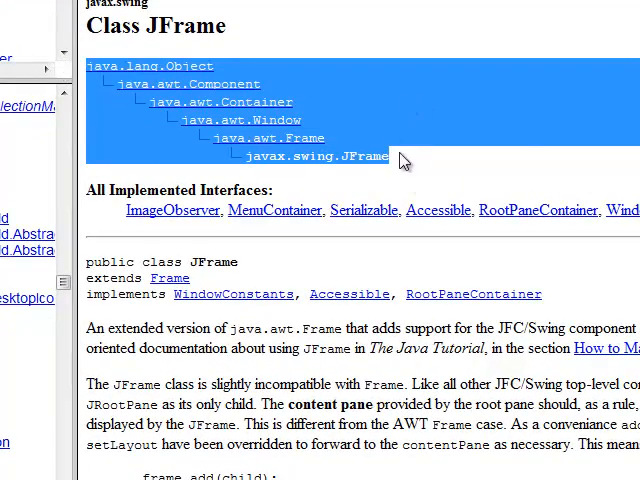
left_click(400, 160)
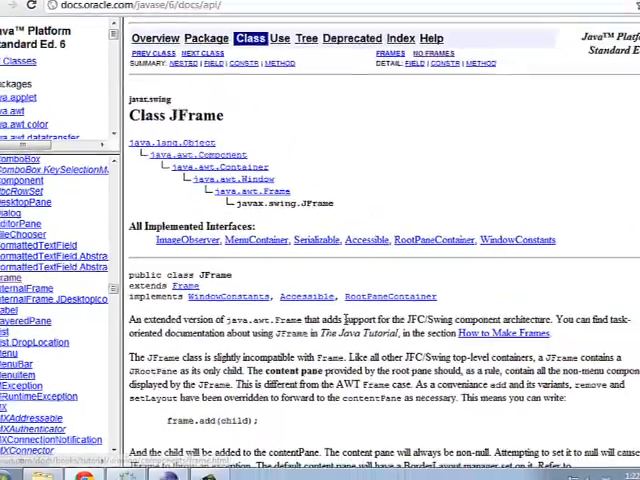
scroll("down", 3)
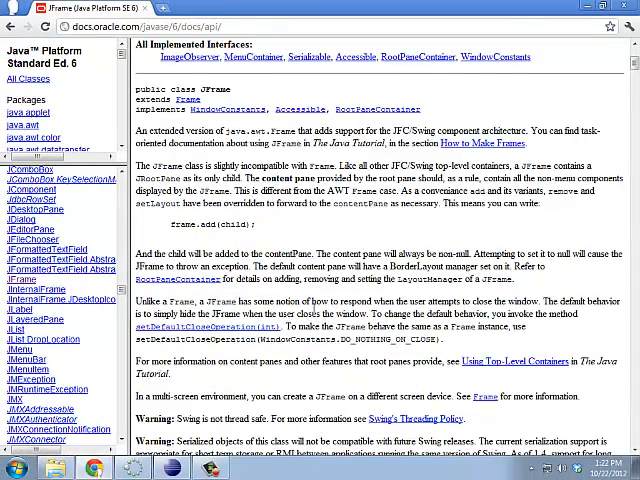
scroll("down", 3)
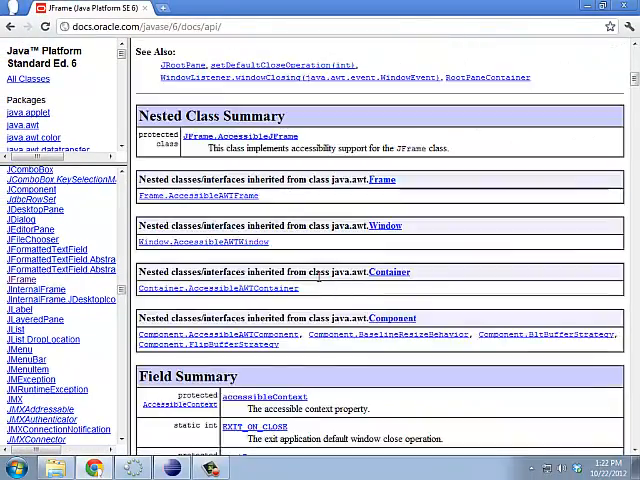
scroll("down", 3)
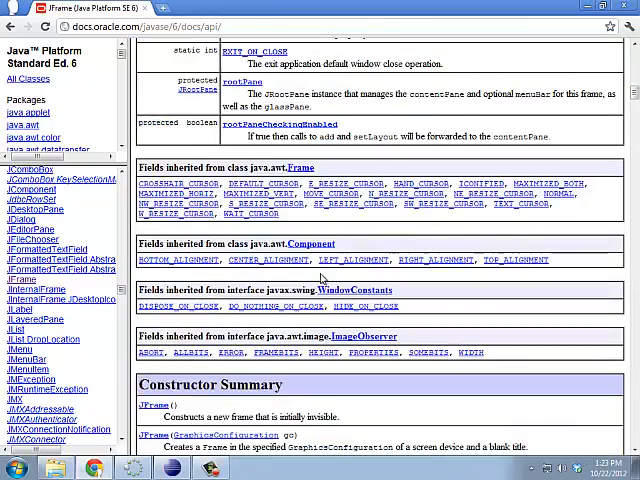
scroll("down", 3)
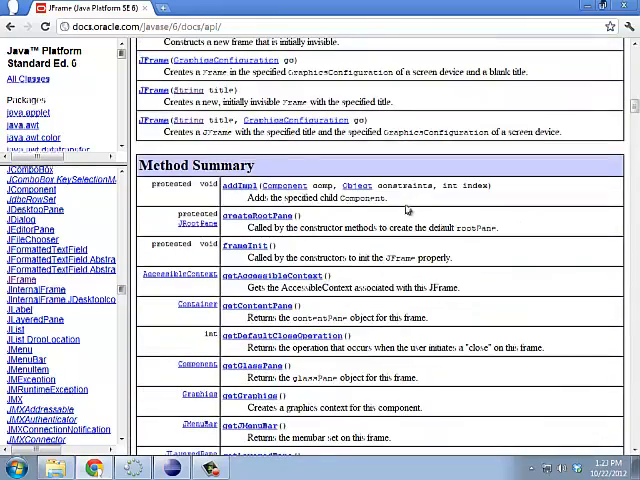
scroll("down", 3)
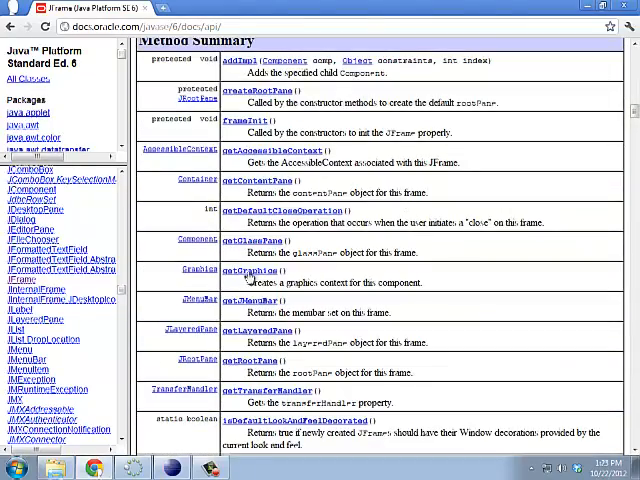
scroll("down", 3)
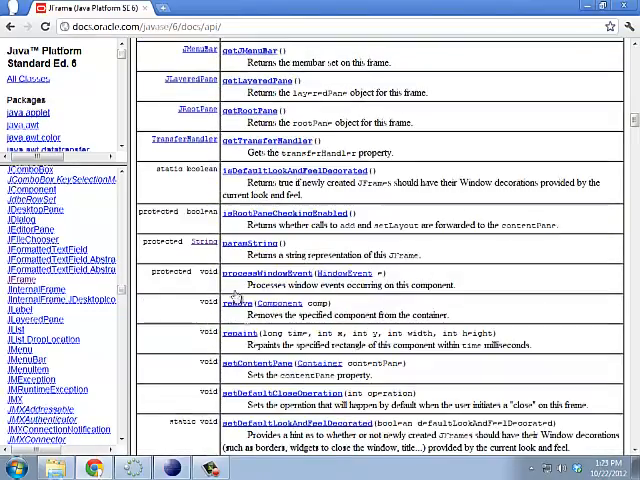
scroll("down", 3)
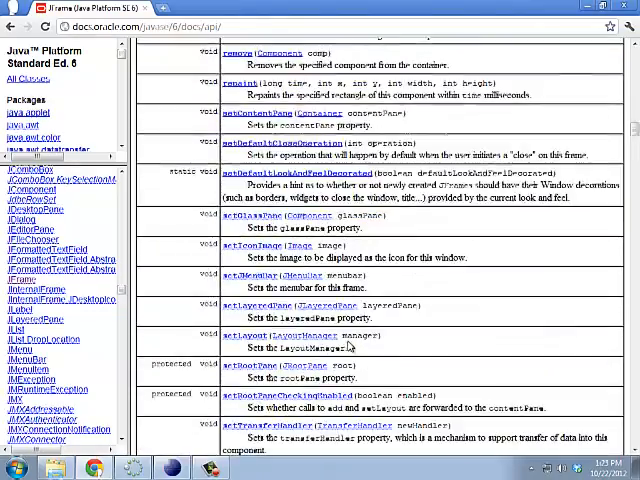
scroll("down", 3)
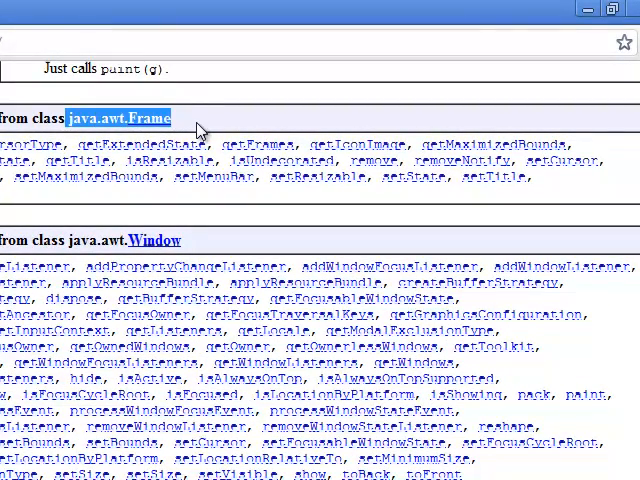
mouse_move(223, 120)
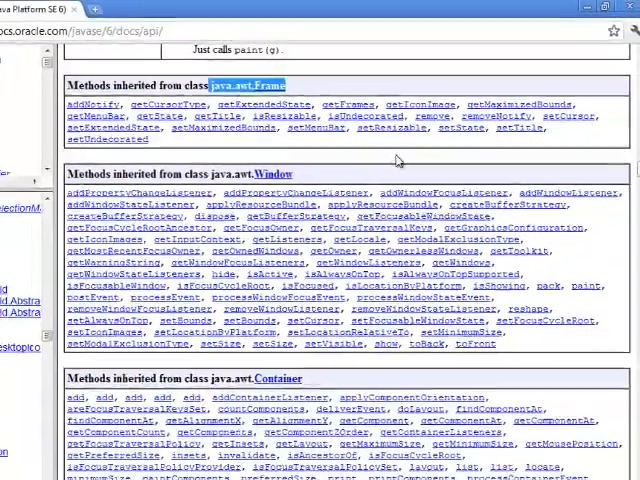
scroll("down", 3)
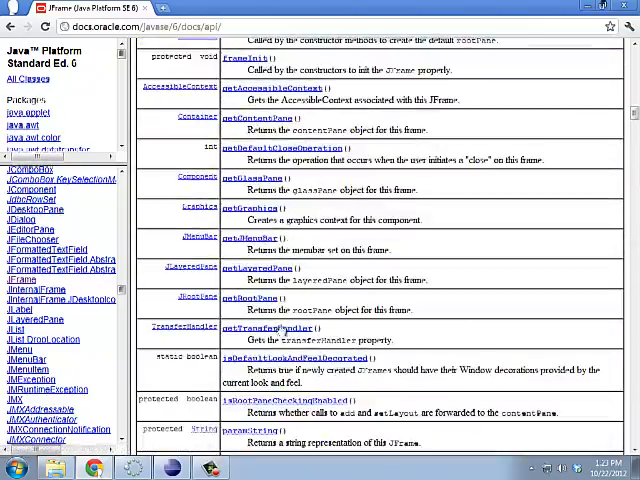
scroll("up", 3)
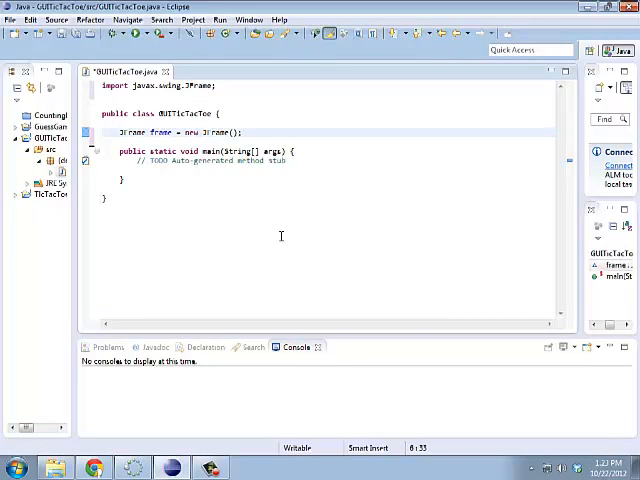
mouse_move(248, 228)
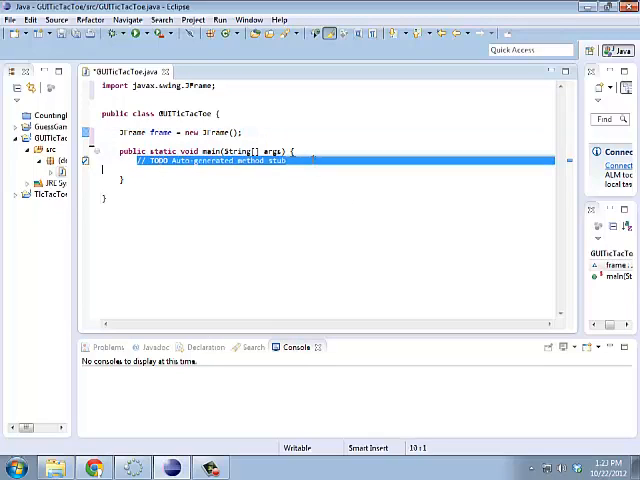
Call new GUITicTacToe() from main and add a constructor calling frame.setSize(400,400)
type("new")
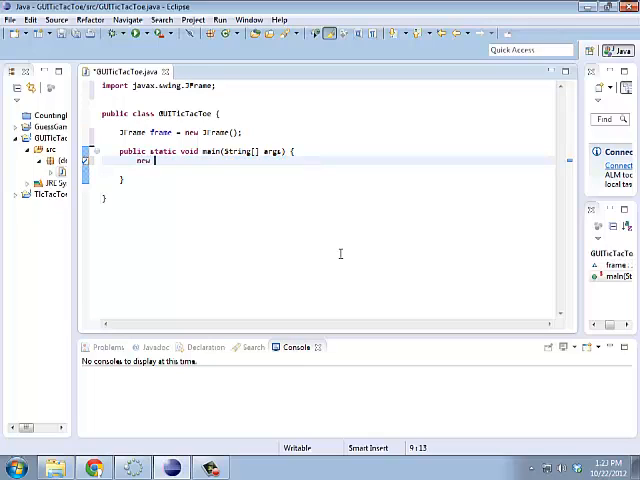
type("GUITicTacToe();")
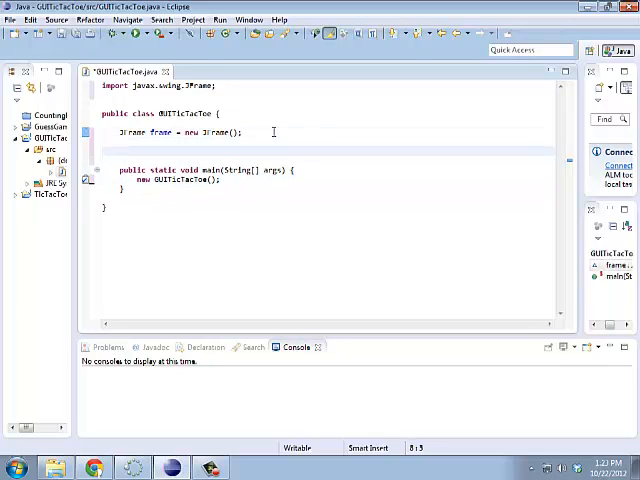
type("public GUID")
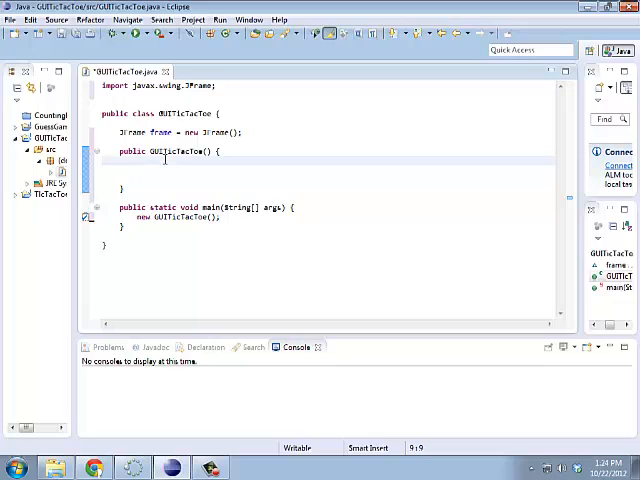
type("frame.setSize();")
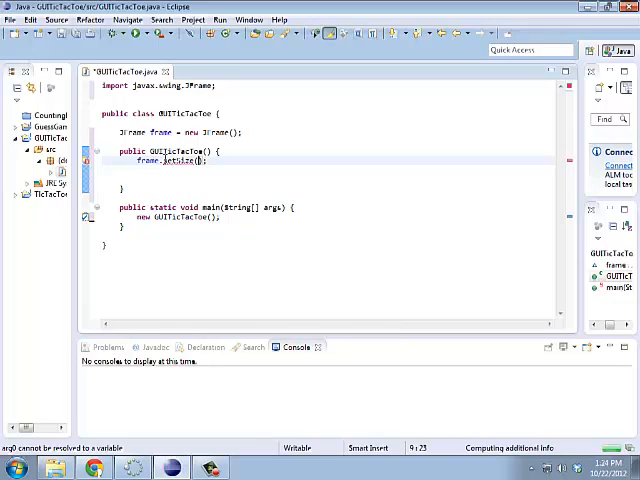
type("500,400")
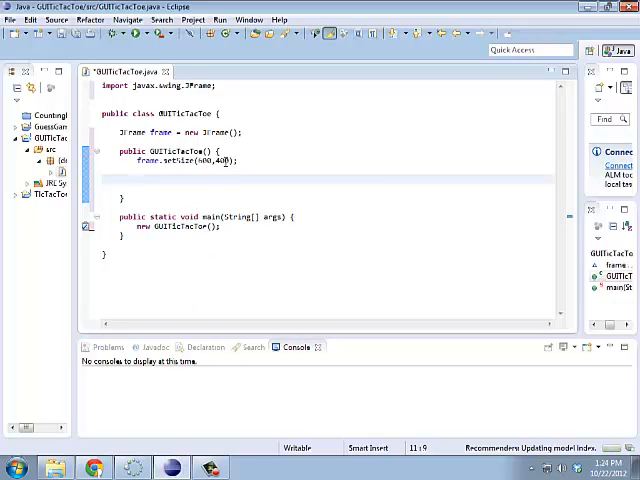
double_click(203, 161)
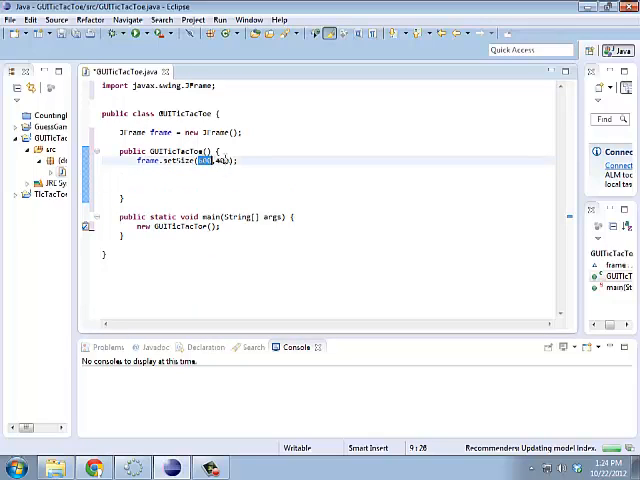
type("500,")
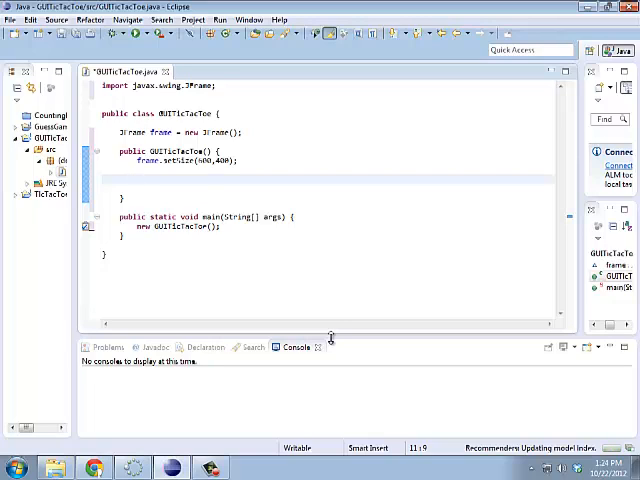
Add frame.setDefaultCloseOperation(JFrame.EXIT_ON_CLOSE) and frame.setVisible(true) to the constructor
type("t")
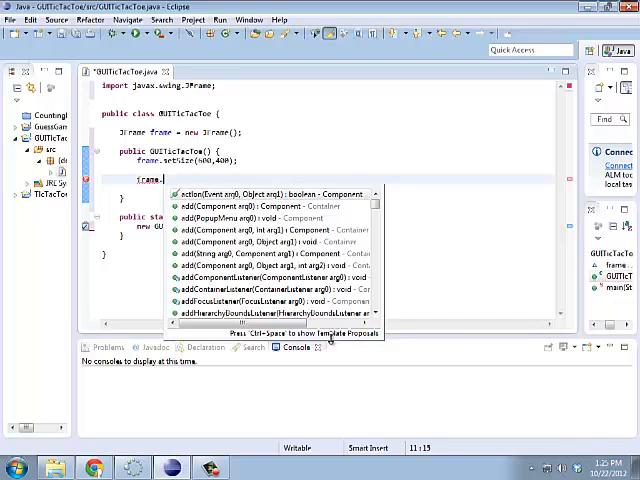
type("de")
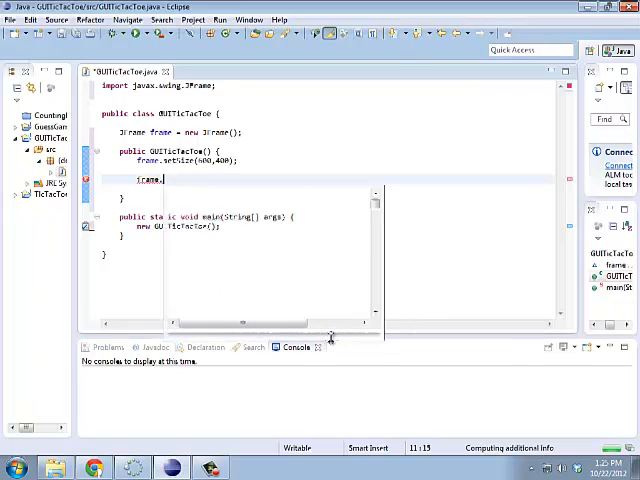
type("setDefaultCloseOperation(JFrame.EXIT_ON_CLOSE);")
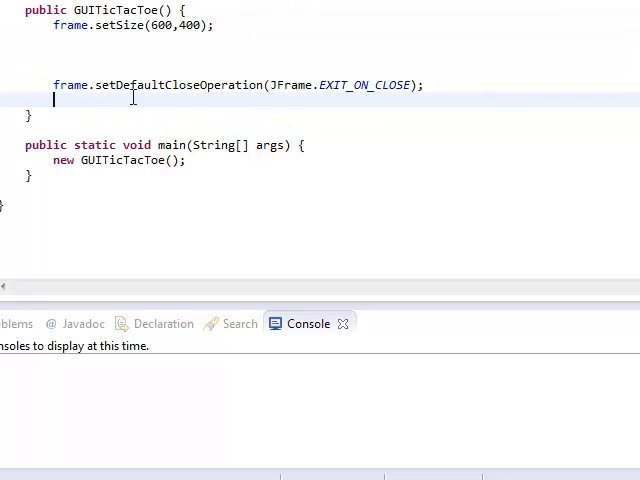
double_click(345, 84)
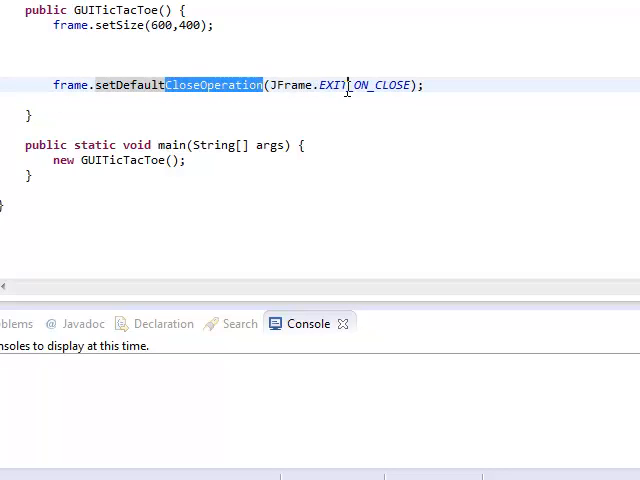
double_click(380, 84)
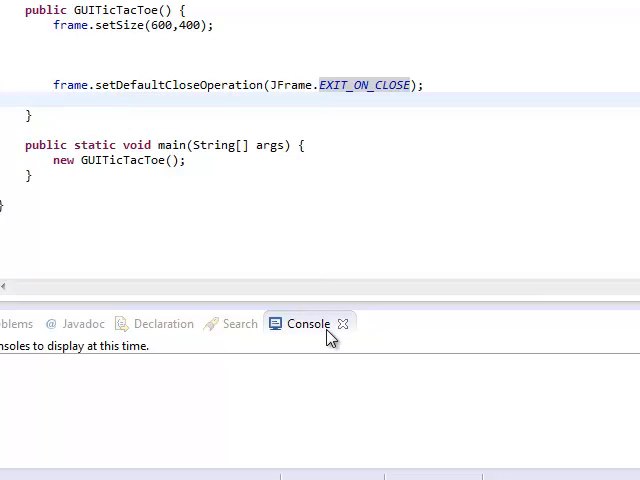
type("frame.")
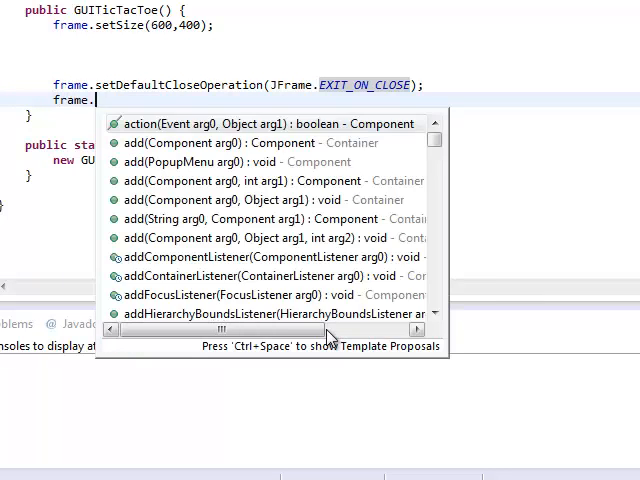
type("setVisible(true);")
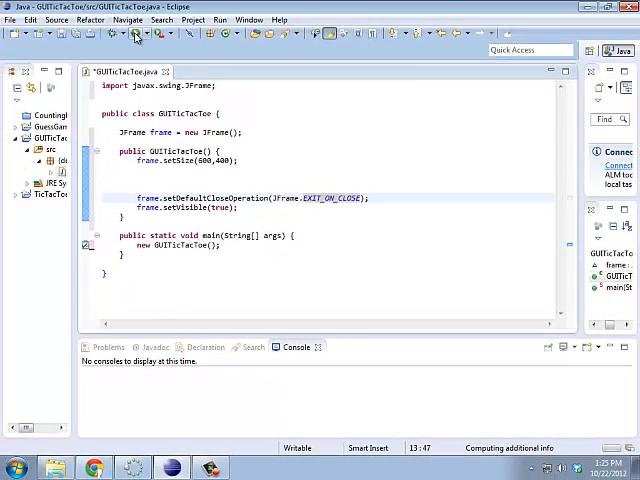
Run GUITicTacToe and close the empty window it opens
left_click(135, 33)
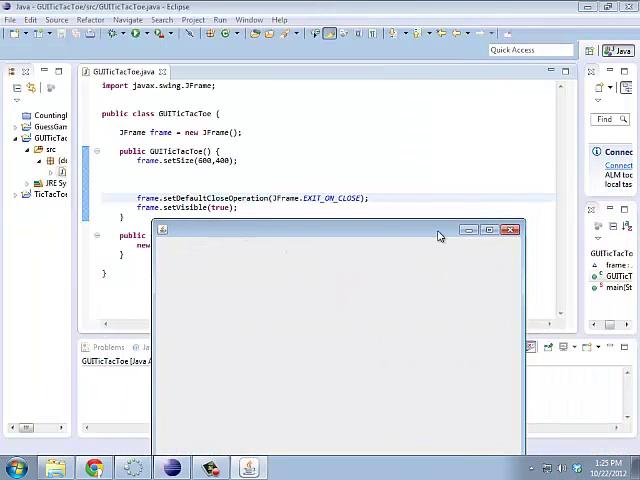
left_click(510, 229)
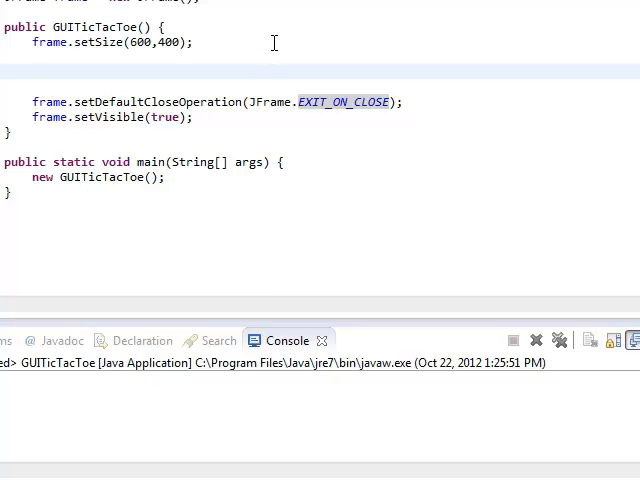
scroll("up", 3)
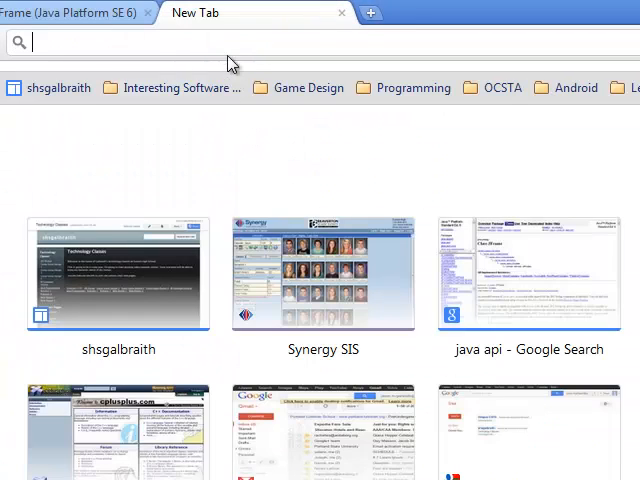
Search 'java layout examples' and open 'A Visual Guide to Layout Managers'
type("java")
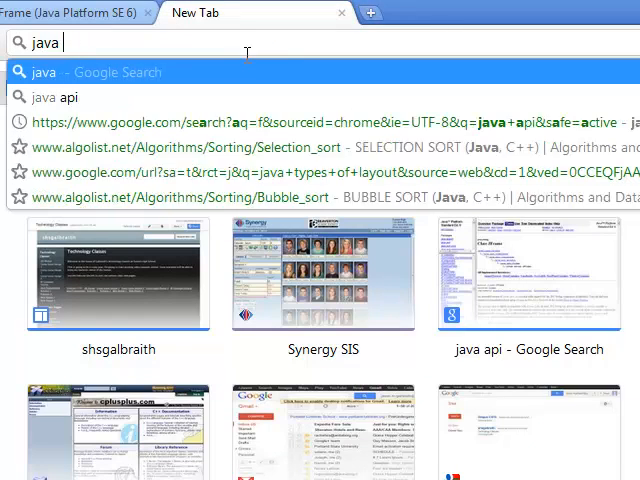
type("layout&sourceid=chrome&ie=UTF-8&q=java+layout+examples")
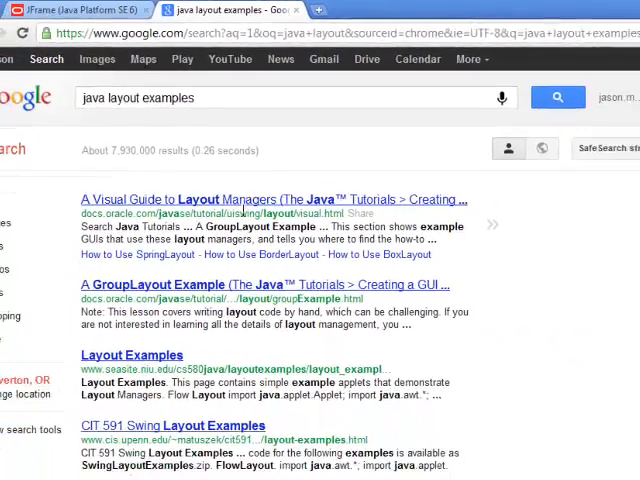
left_click(274, 199)
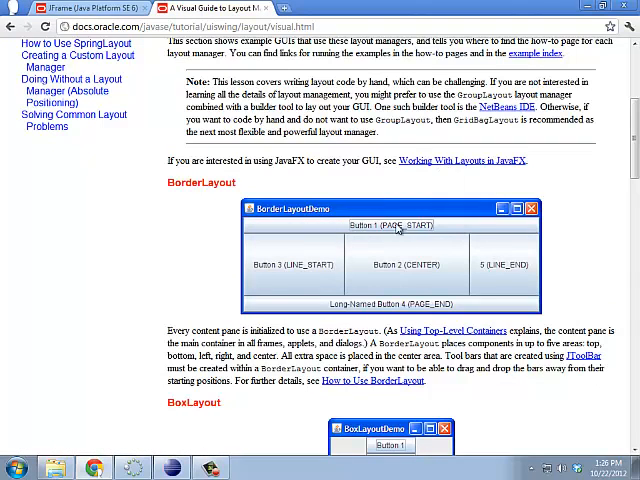
mouse_move(428, 304)
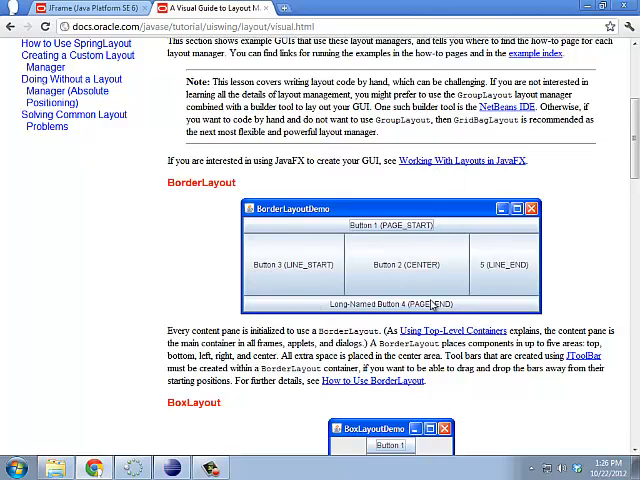
mouse_move(433, 242)
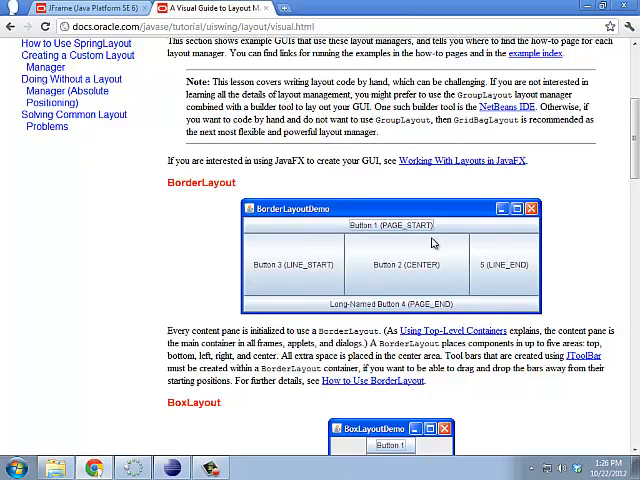
scroll("down", 3)
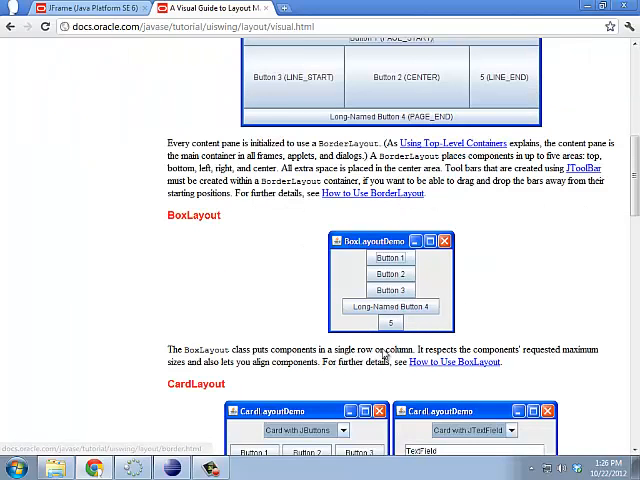
mouse_move(543, 333)
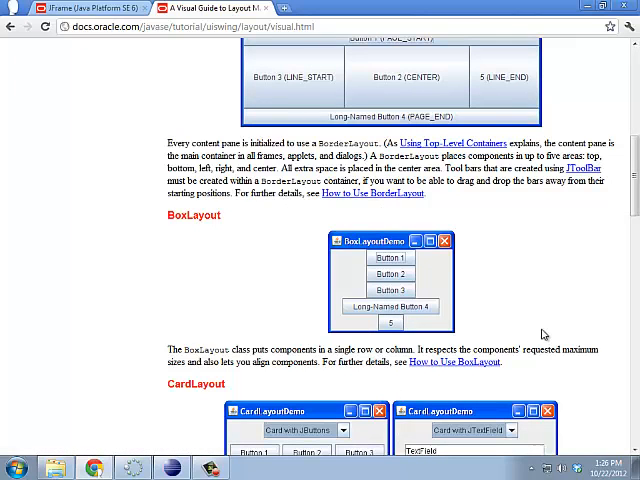
scroll("down", 3)
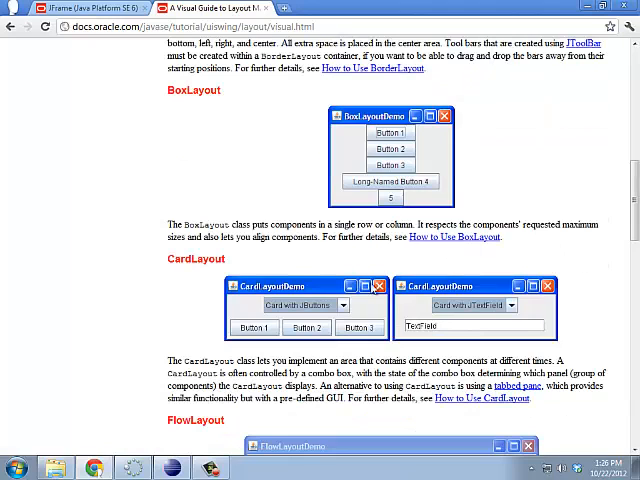
scroll("down", 3)
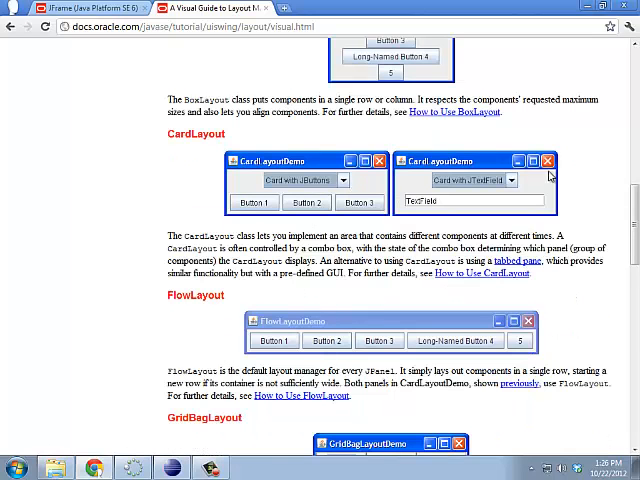
scroll("down", 3)
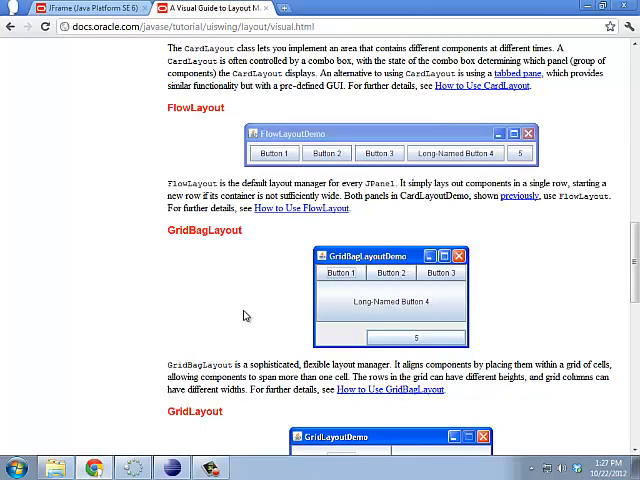
mouse_move(162, 235)
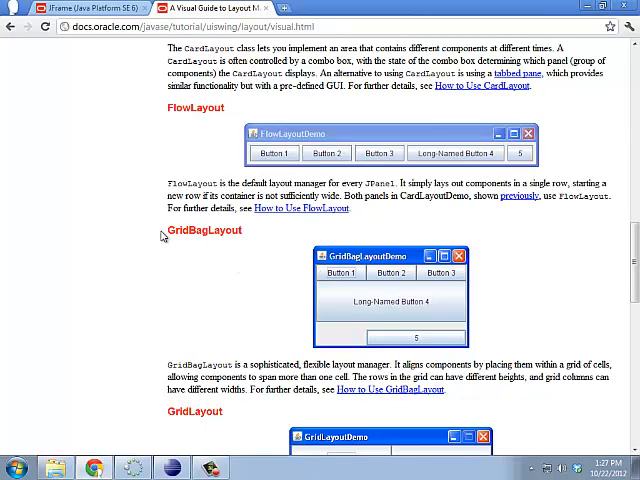
scroll("down", 3)
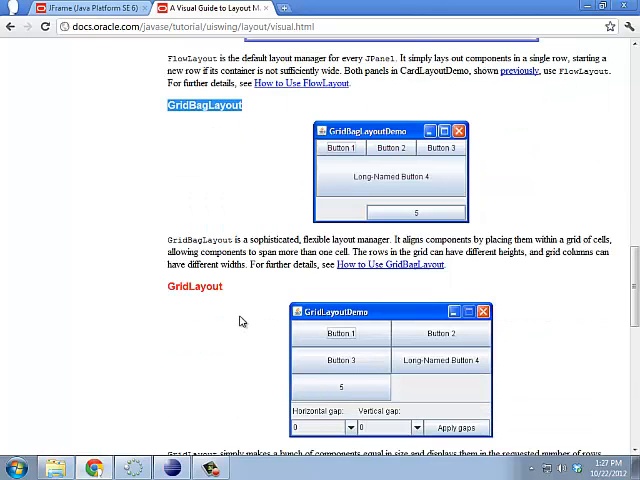
mouse_move(219, 119)
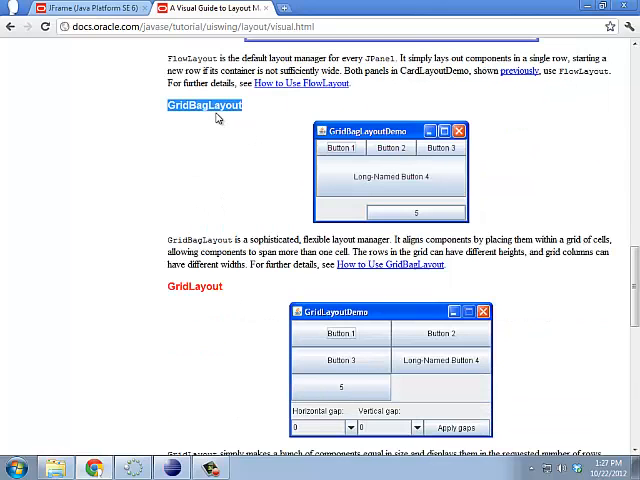
double_click(194, 287)
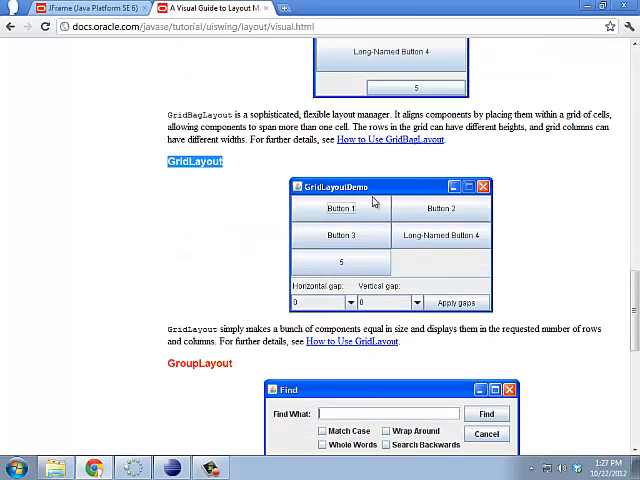
mouse_move(227, 317)
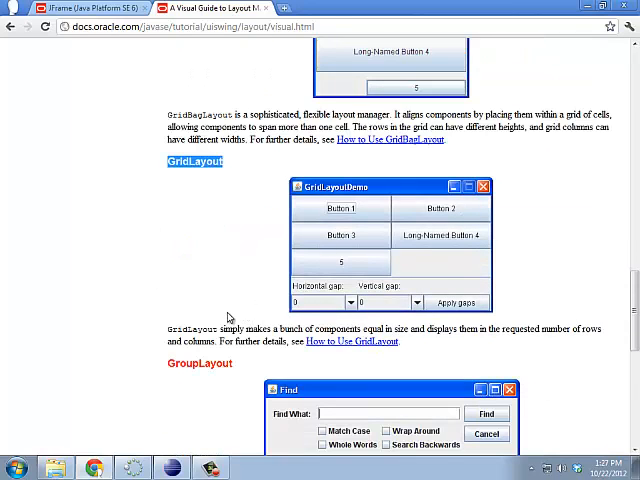
scroll("down", 3)
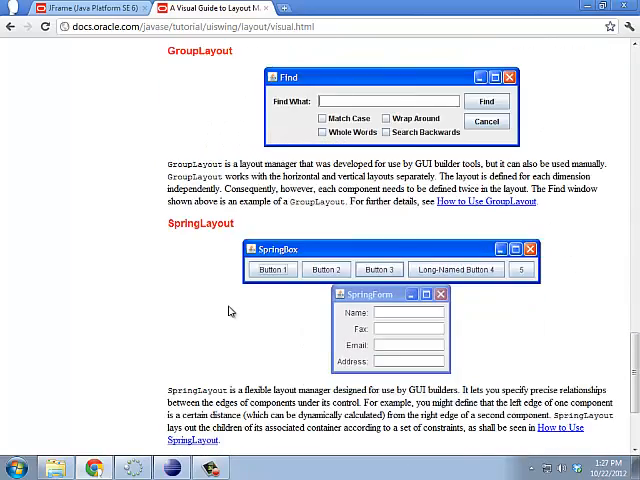
scroll("up", 3)
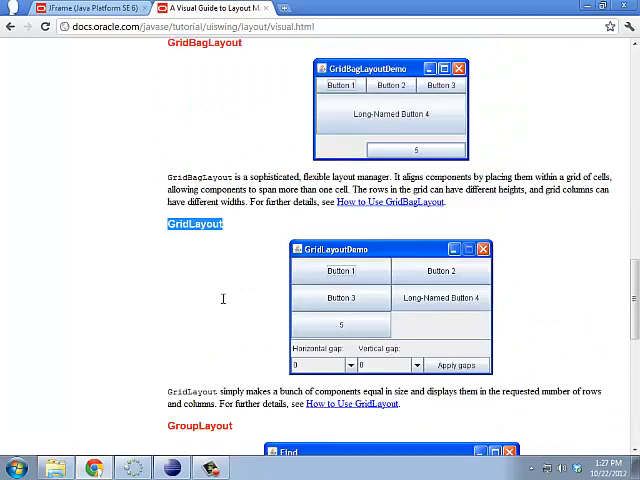
scroll("up", 3)
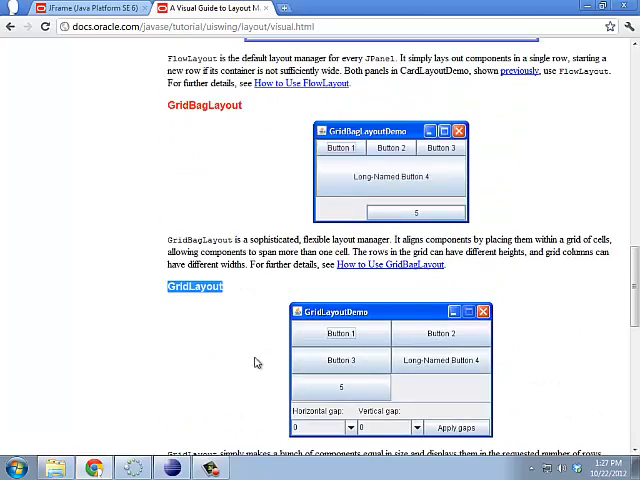
scroll("up", 3)
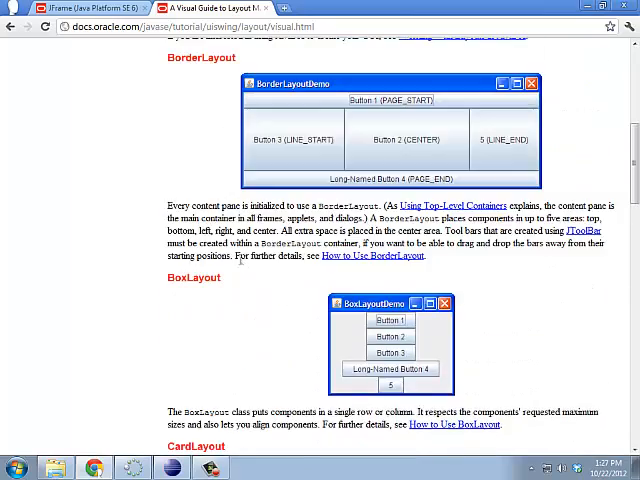
scroll("up", 3)
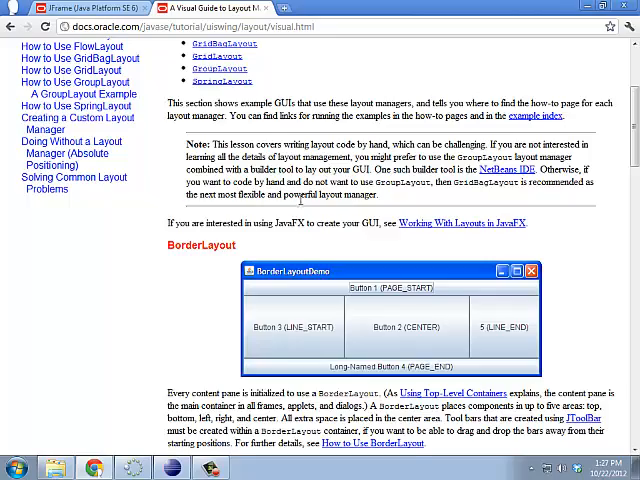
scroll("down", 3)
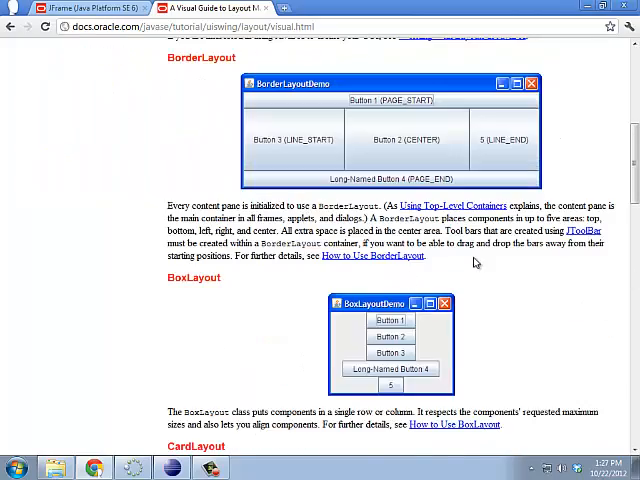
scroll("down", 3)
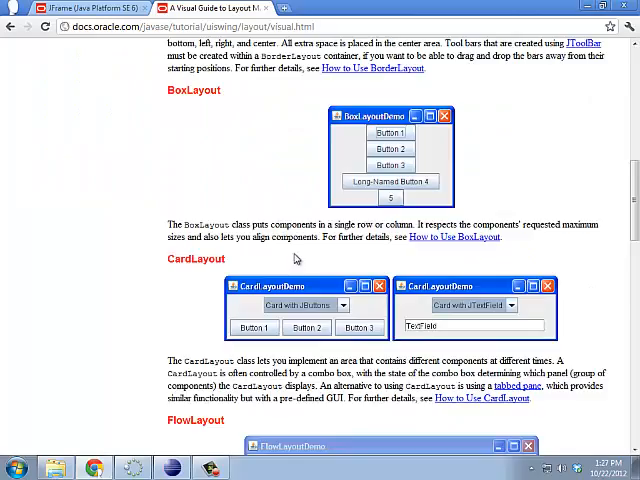
scroll("down", 3)
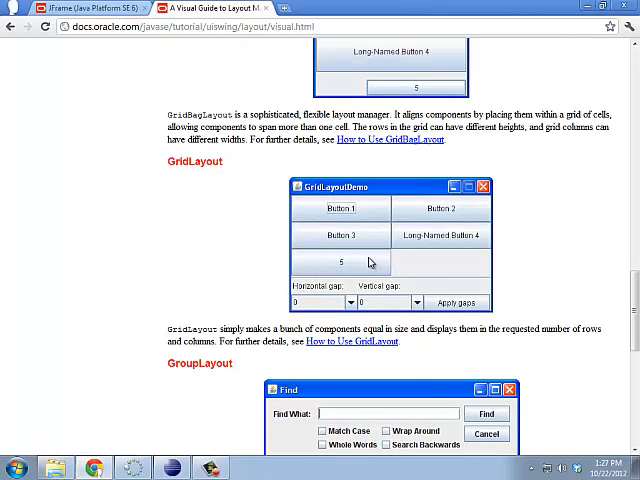
mouse_move(202, 79)
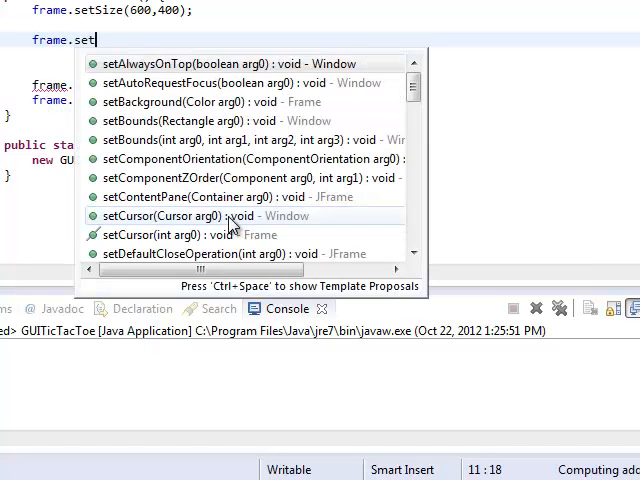
Add frame.setLayout(new GridLayout(3,3)) to the constructor after setSize
type("L")
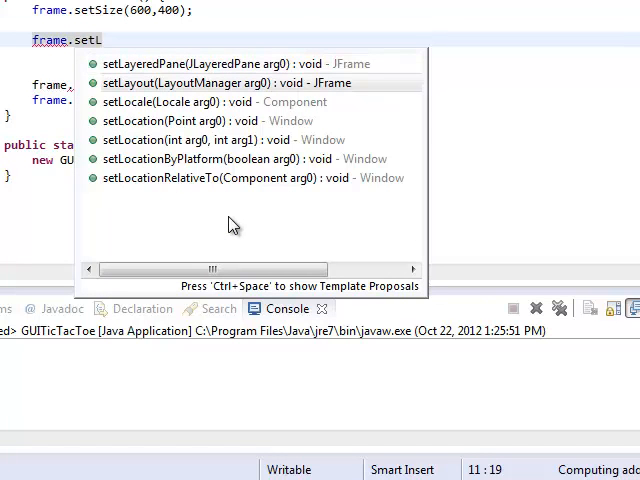
mouse_move(165, 159)
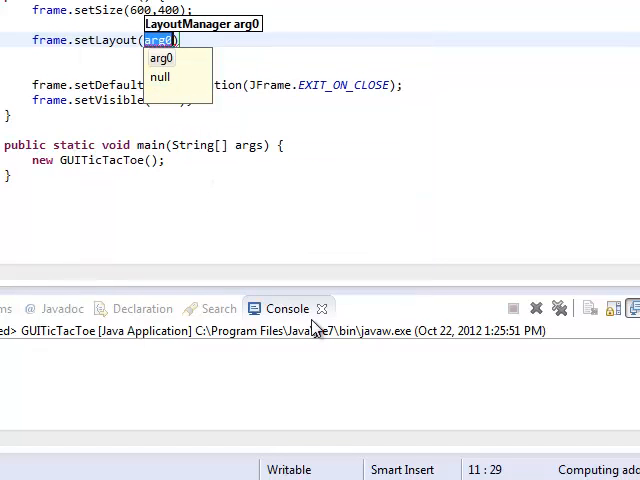
key("Escape")
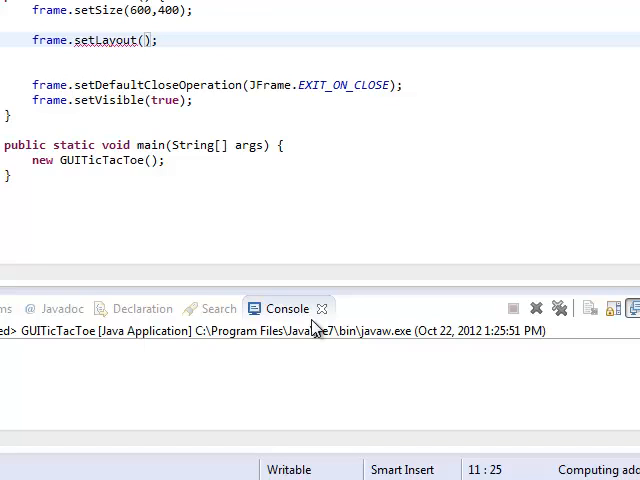
type("new G")
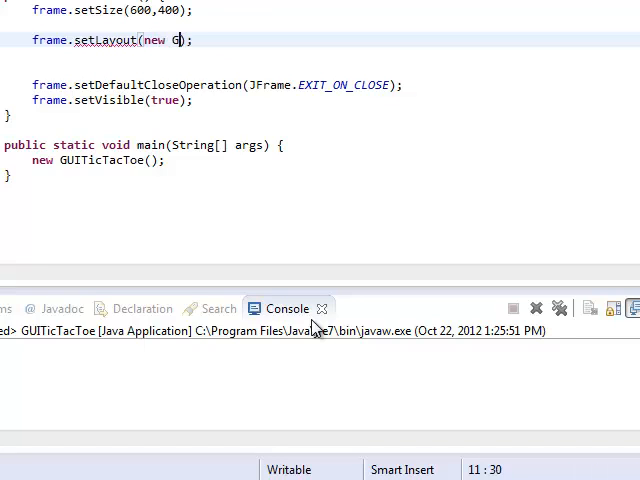
type("ridLayout()")
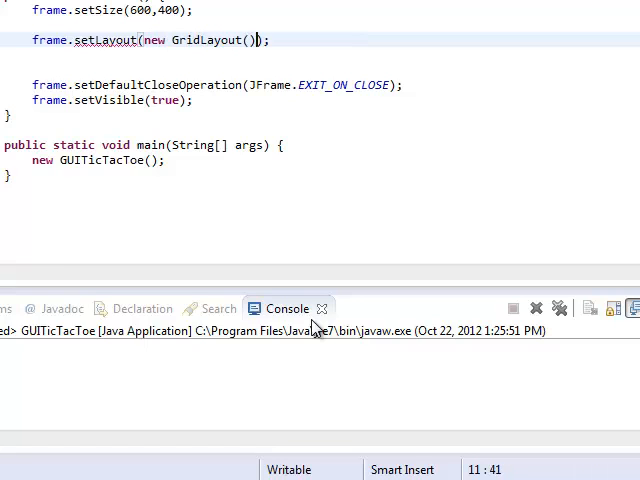
key("Left")
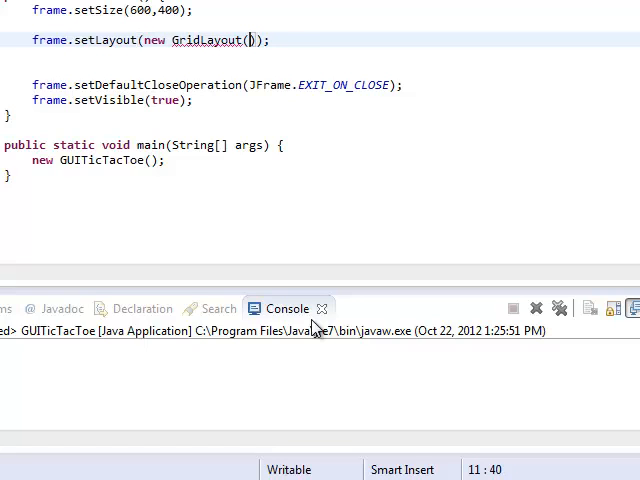
type("3,3")
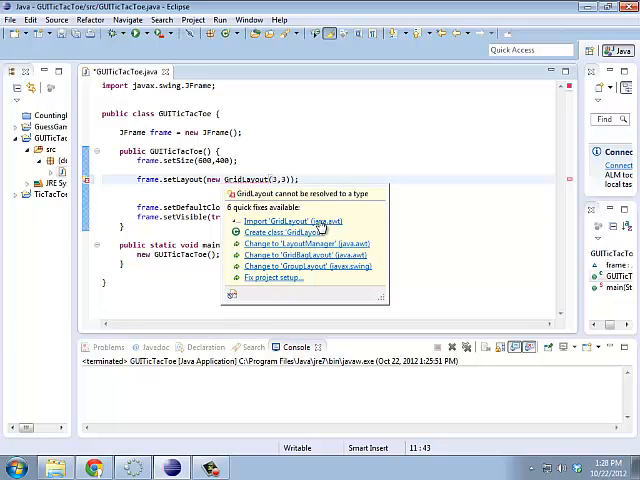
Apply the Import 'GridLayout' (java.awt) quick fix to the unresolved type
left_click(293, 221)
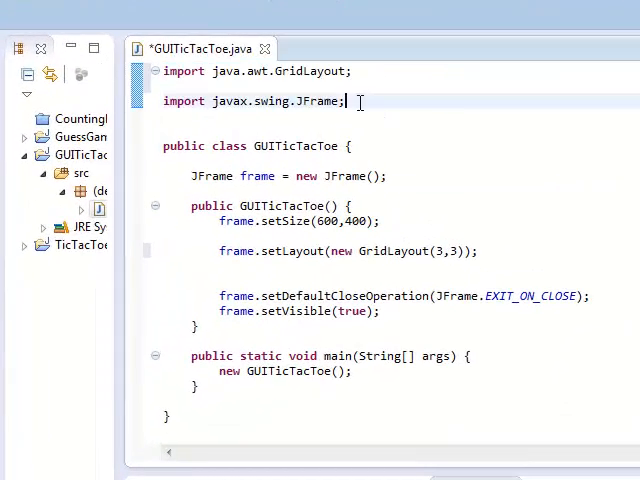
triple_click(250, 101)
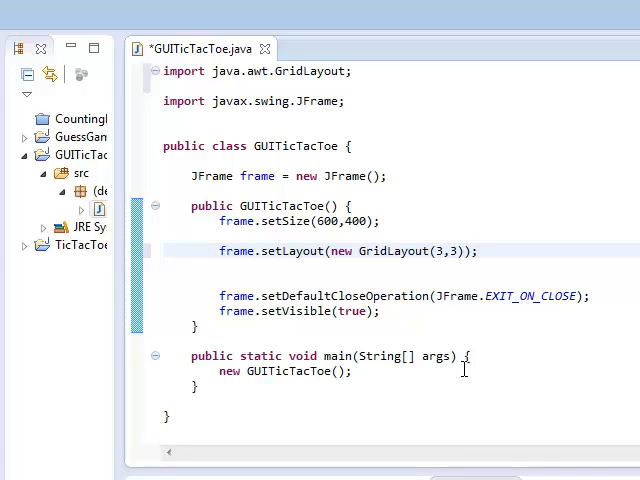
left_click(478, 250)
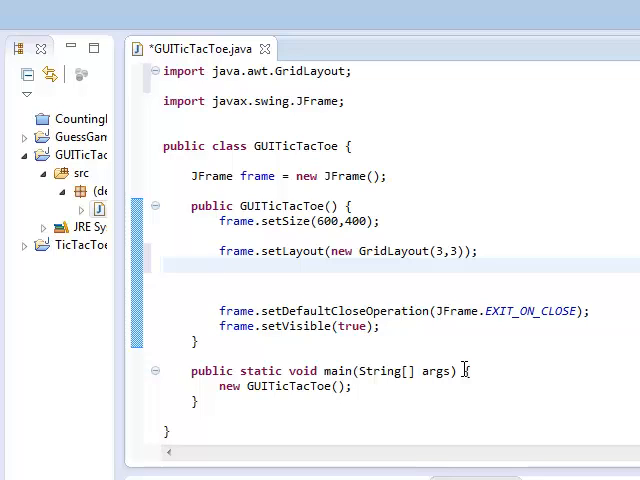
Declare JButton first = new JButton("First!"); on the line after setLayout
type("JButton")
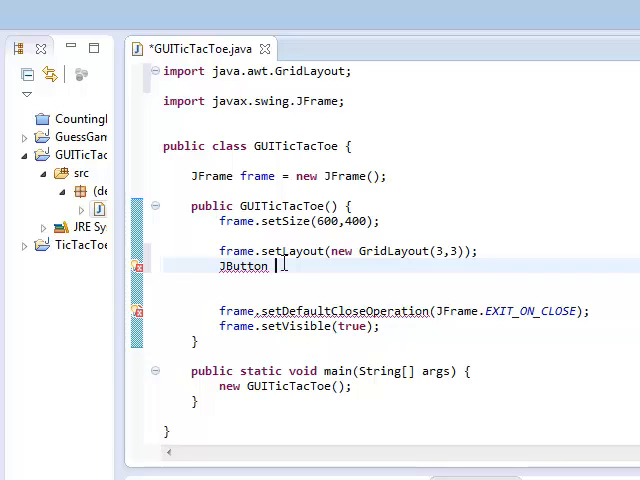
type("firs")
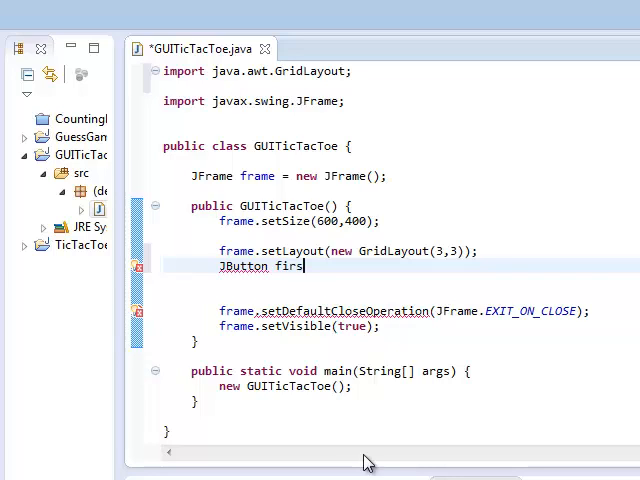
type("t = new JBu")
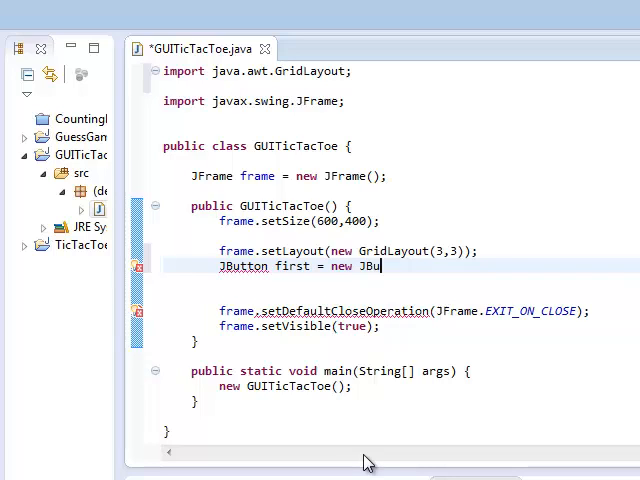
type("tton();")
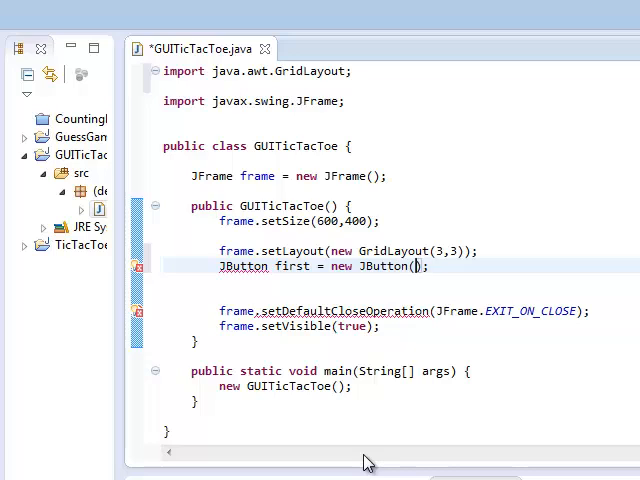
type("\"\"")
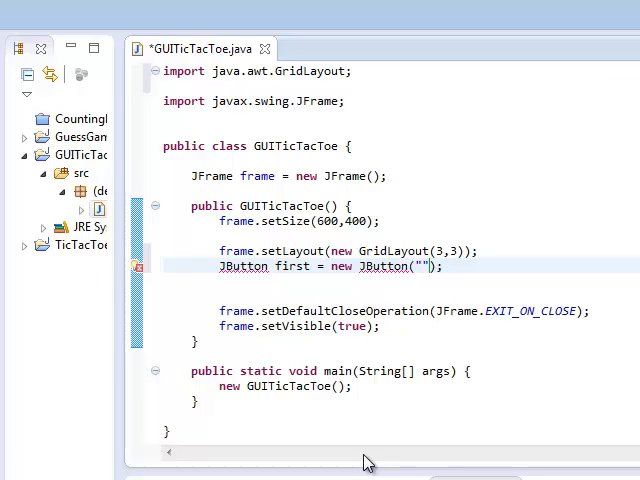
mouse_move(366, 461)
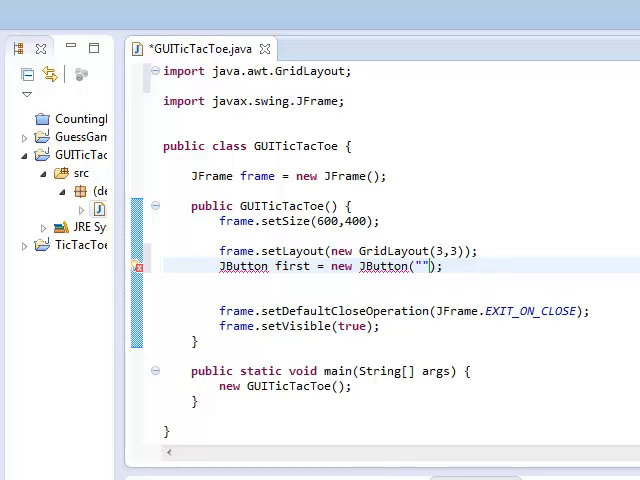
type("Fir")
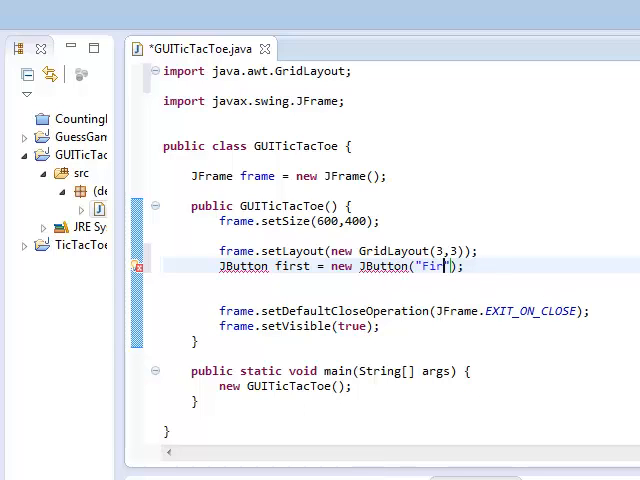
type("st!")
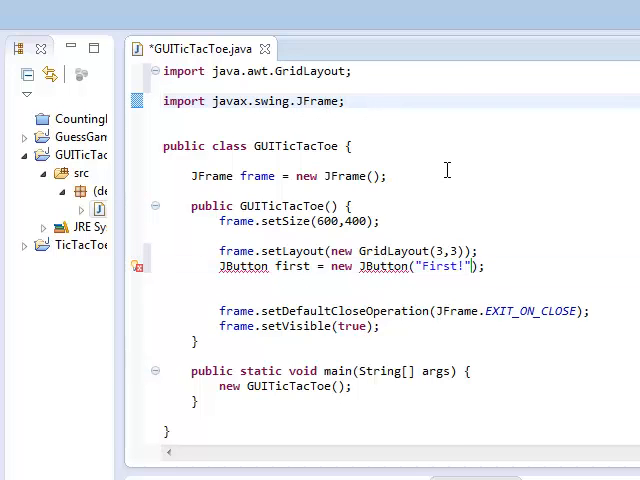
Add import javax.swing.JButton; below the JFrame import
type("import javax")
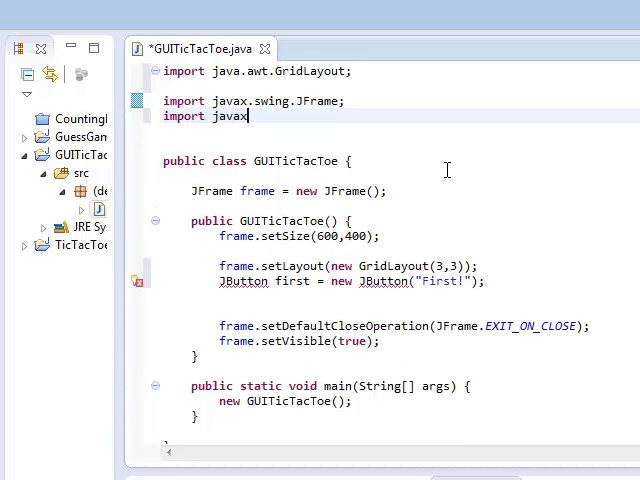
type(".swing.J")
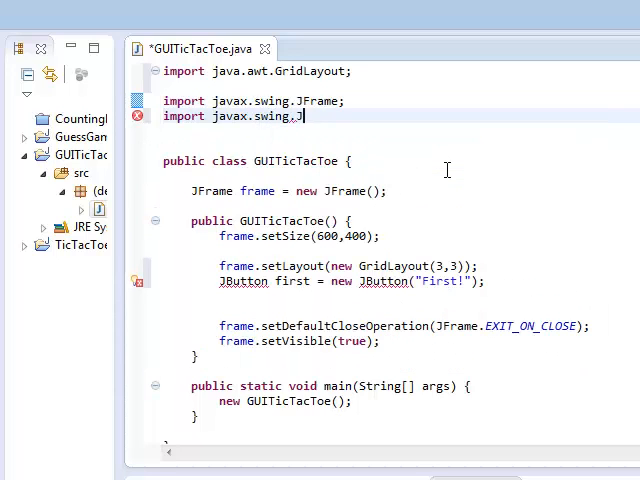
type("Button;")
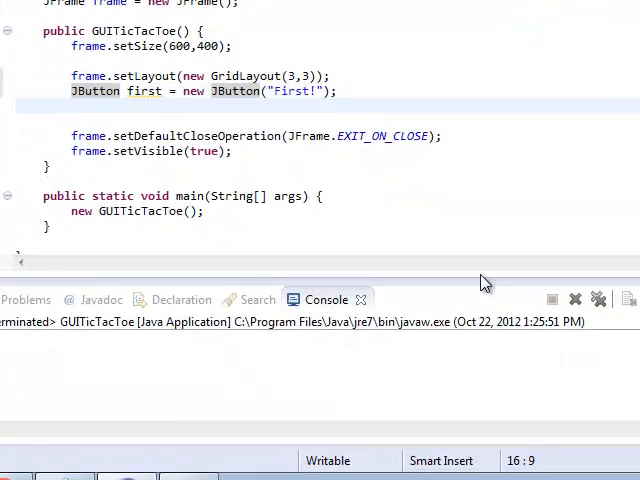
Add frame.add(first); after the JButton declaration and run GUITicTacToe
type("frame.add(first);")
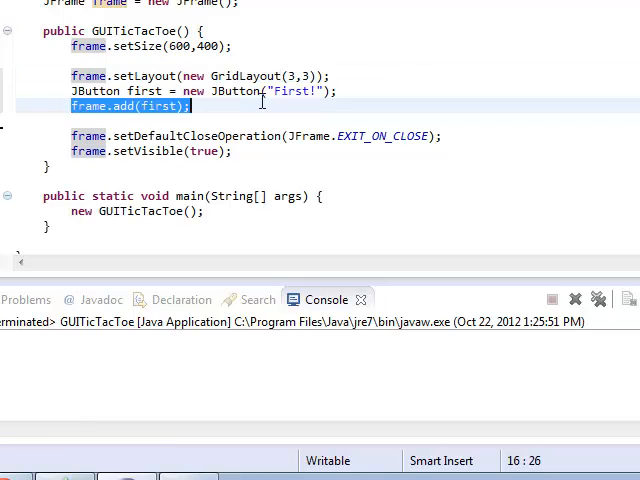
mouse_move(258, 100)
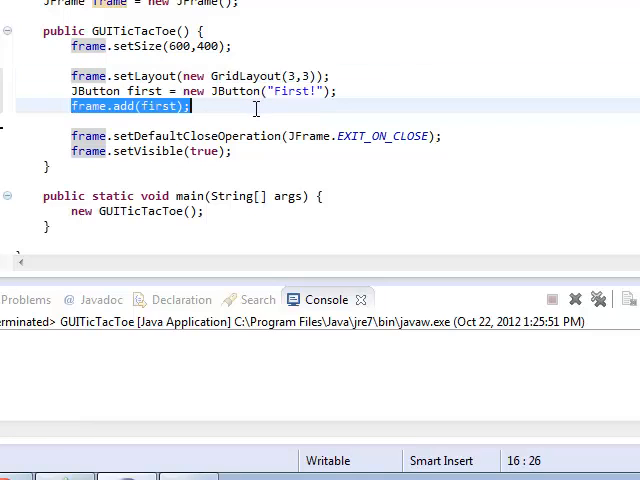
mouse_move(155, 107)
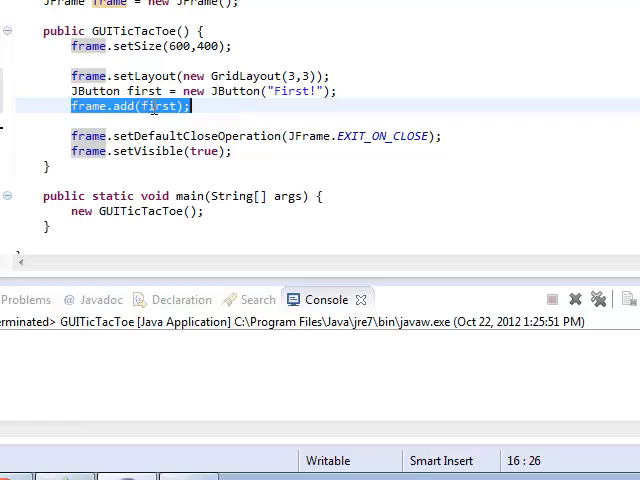
left_click(135, 107)
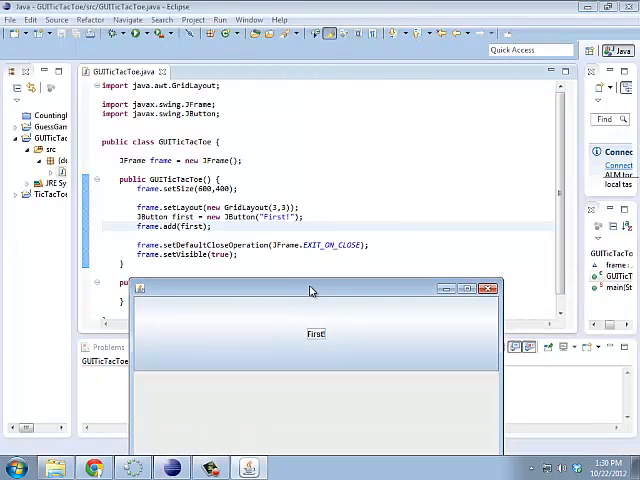
mouse_move(332, 337)
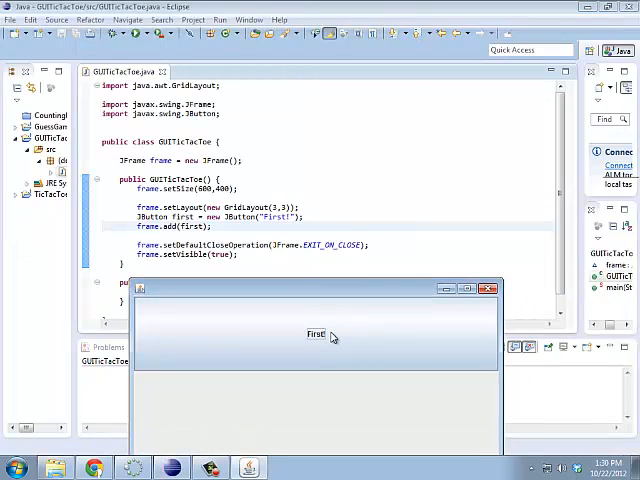
mouse_move(427, 461)
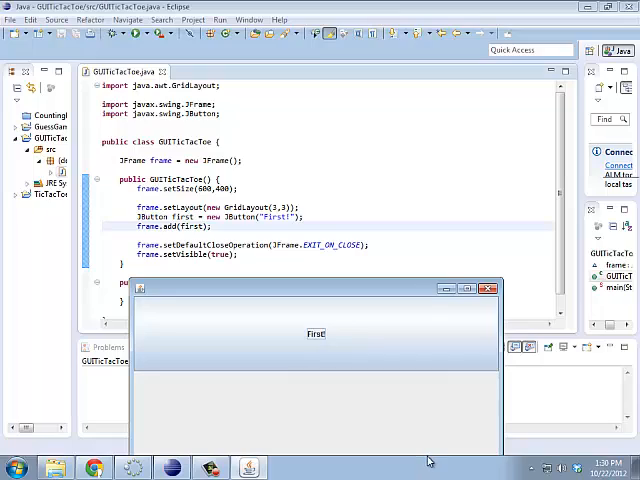